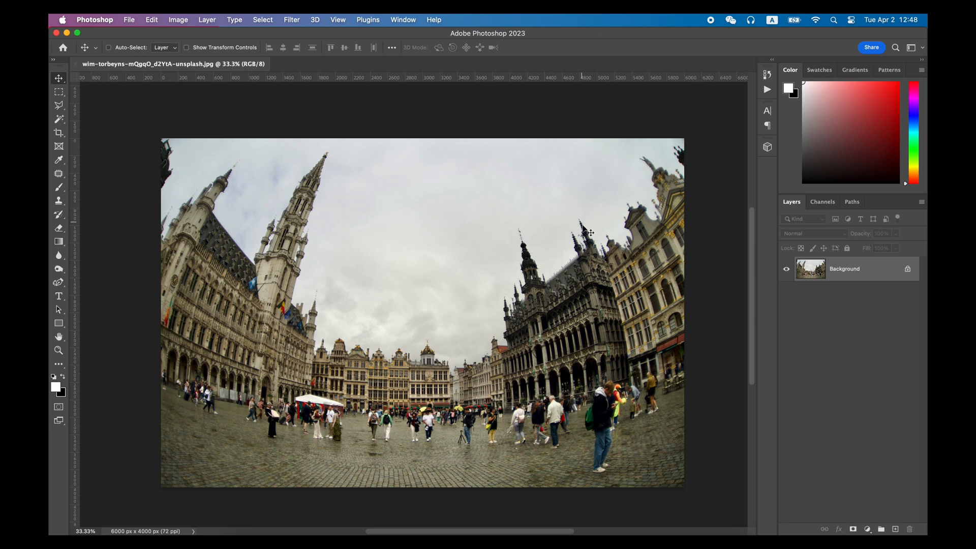
mouse_move(328, 167)
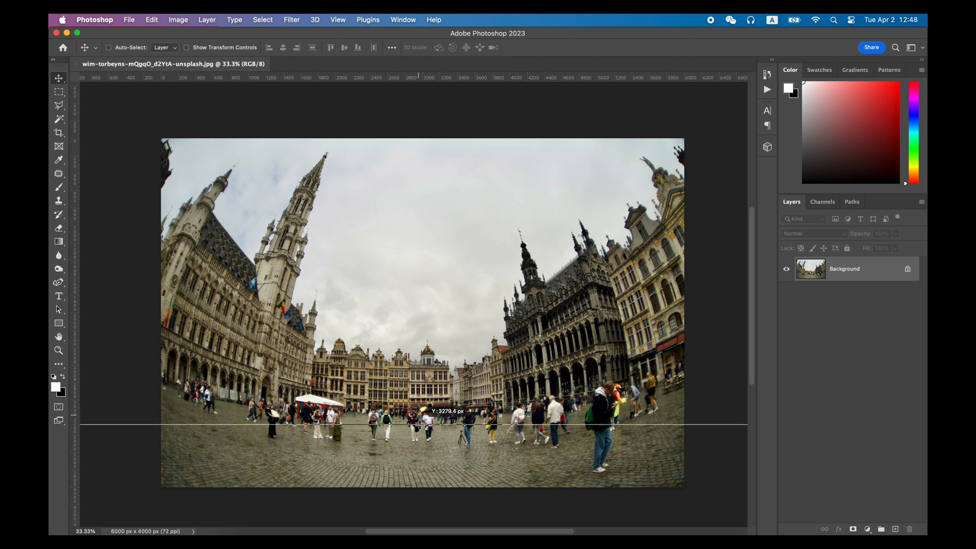
Lay straight reference lines across the plaza sky and beside the left tower
drag(417, 425, 416, 259)
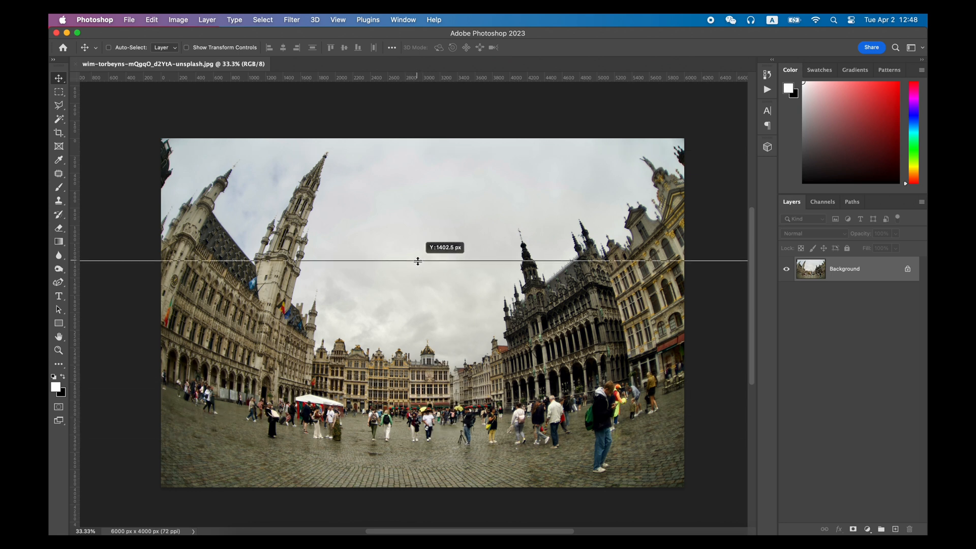
drag(418, 260, 406, 153)
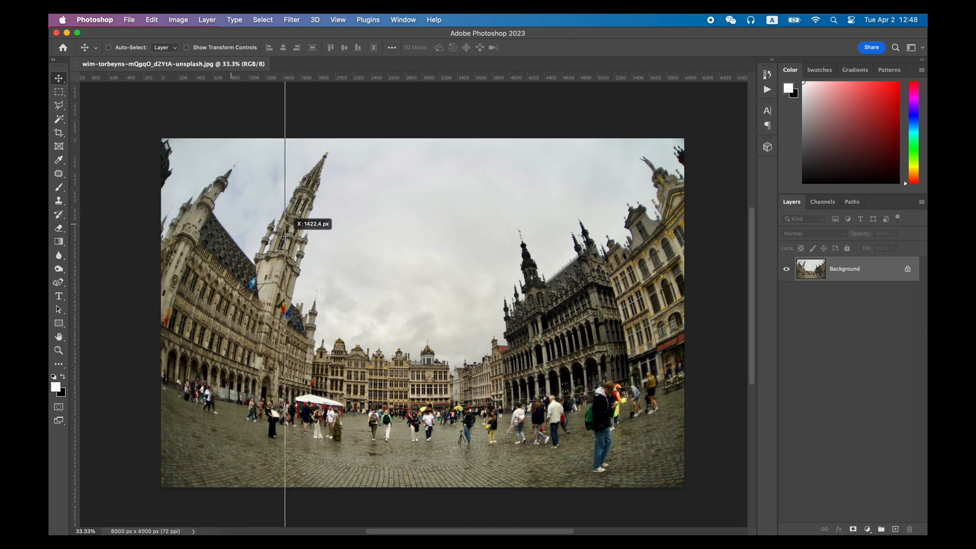
drag(285, 233, 293, 233)
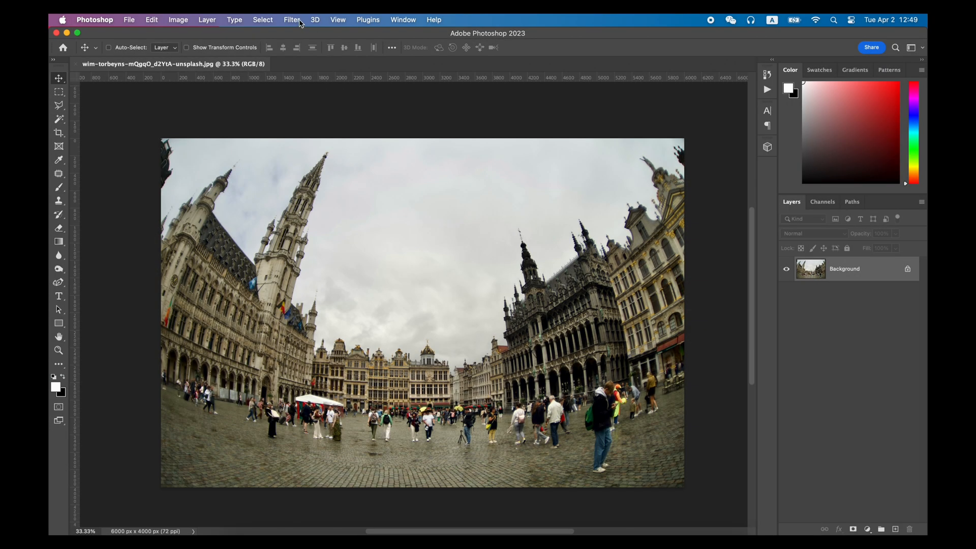
Launch the Adaptive Wide Angle filter on the Grand Place photo
click(292, 20)
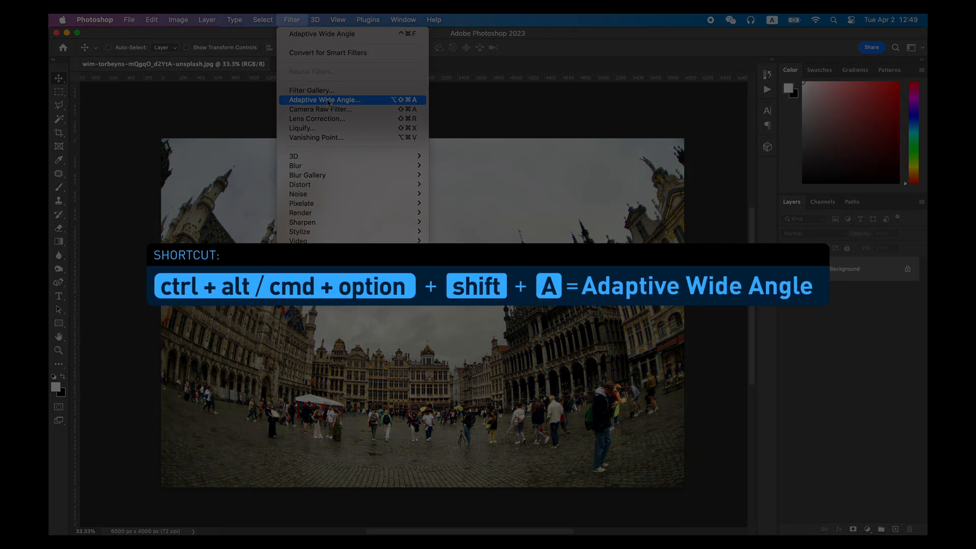
click(328, 102)
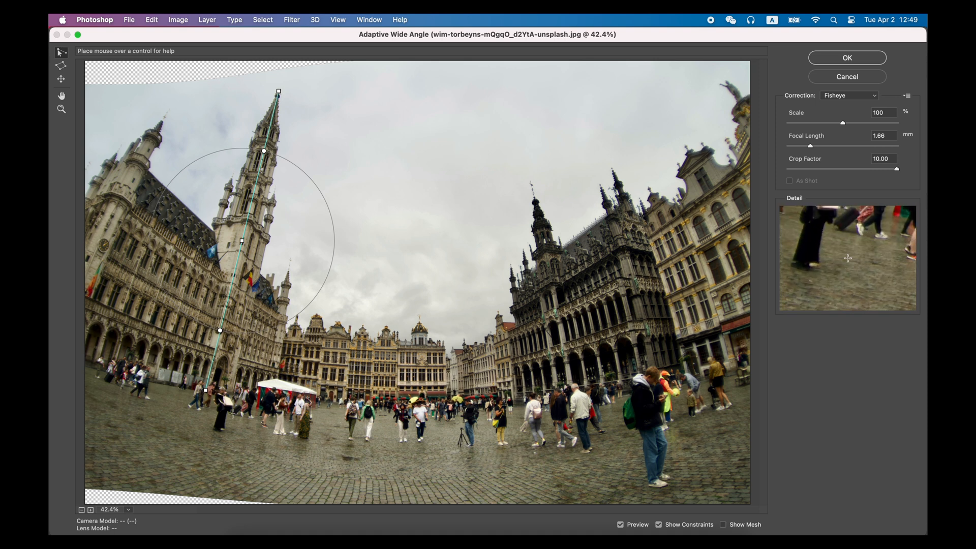
mouse_move(93, 303)
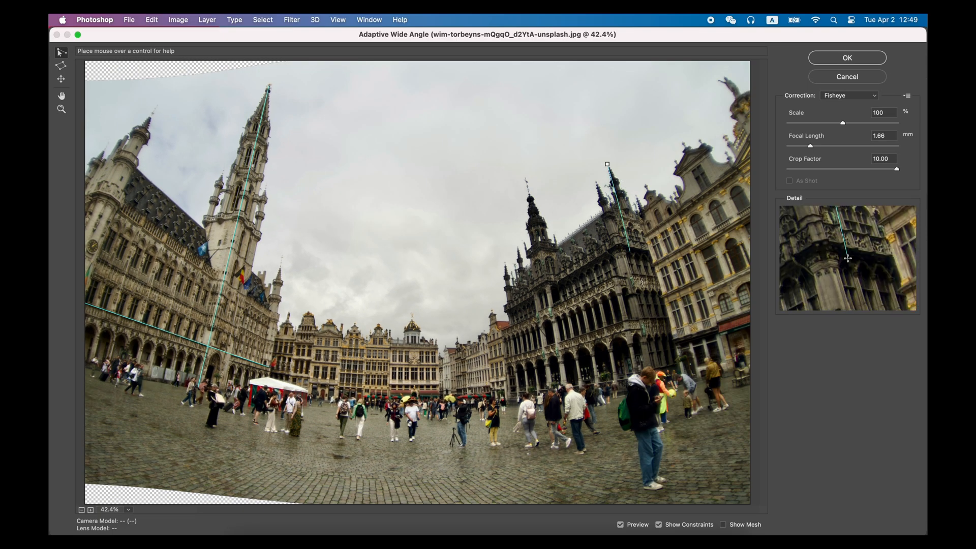
Apply the straightening and expand the transparent-corner selection via Select > Modify > Expand
drag(606, 165, 525, 182)
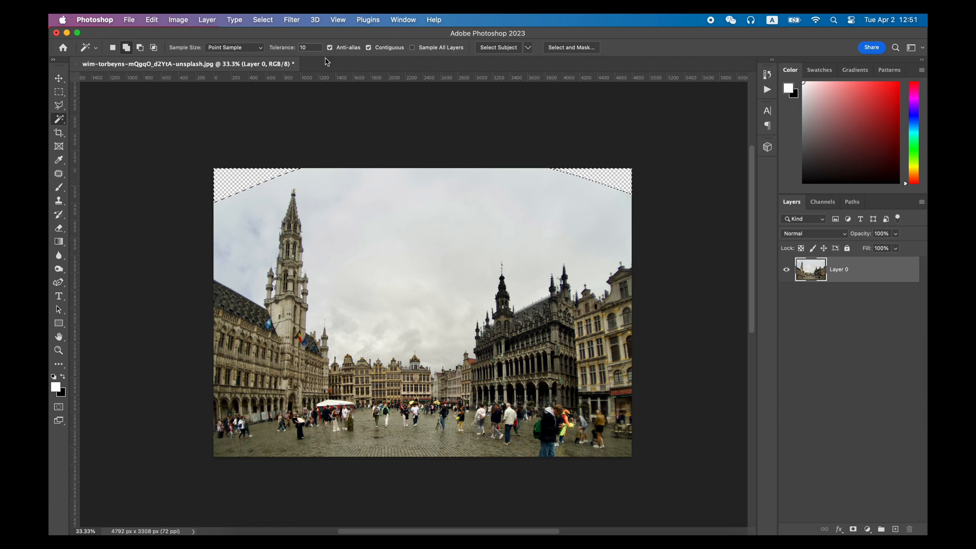
click(262, 19)
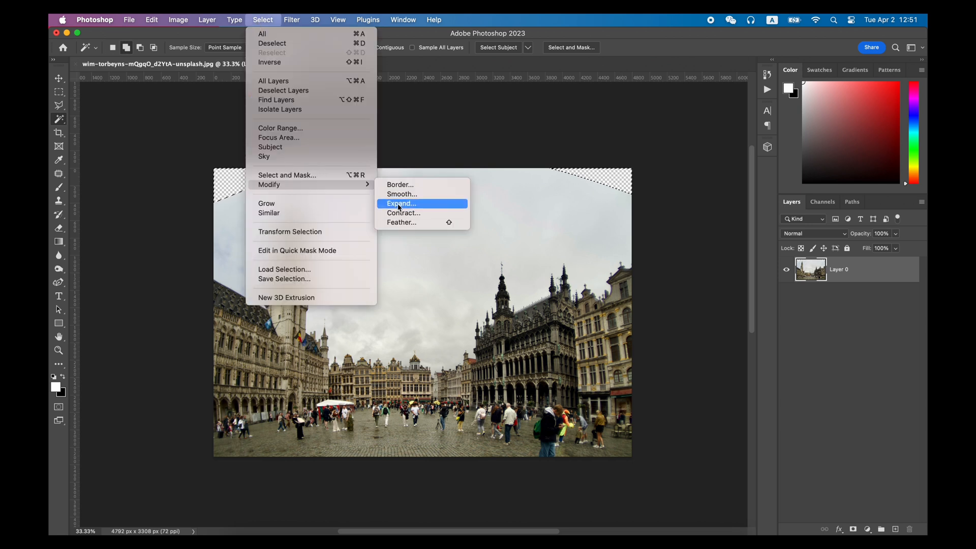
click(400, 203)
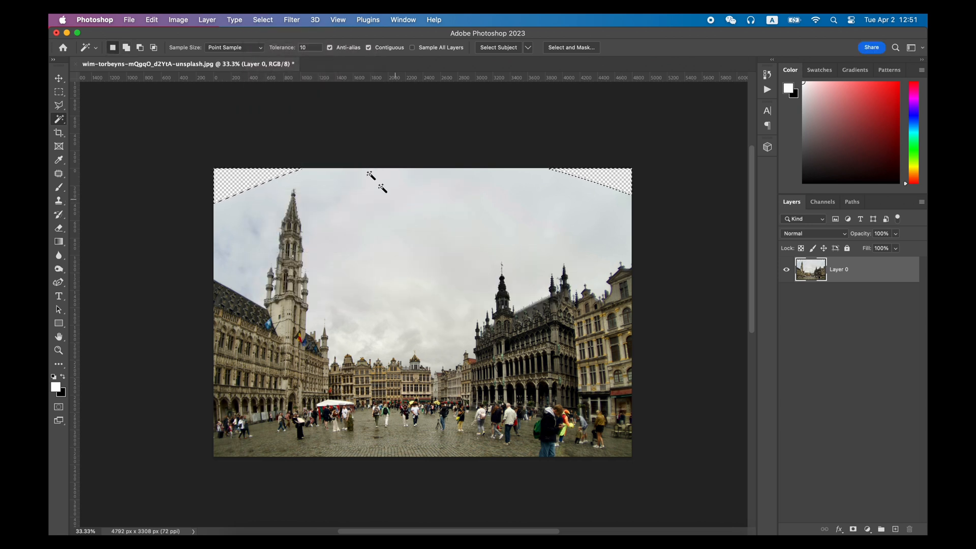
click(151, 19)
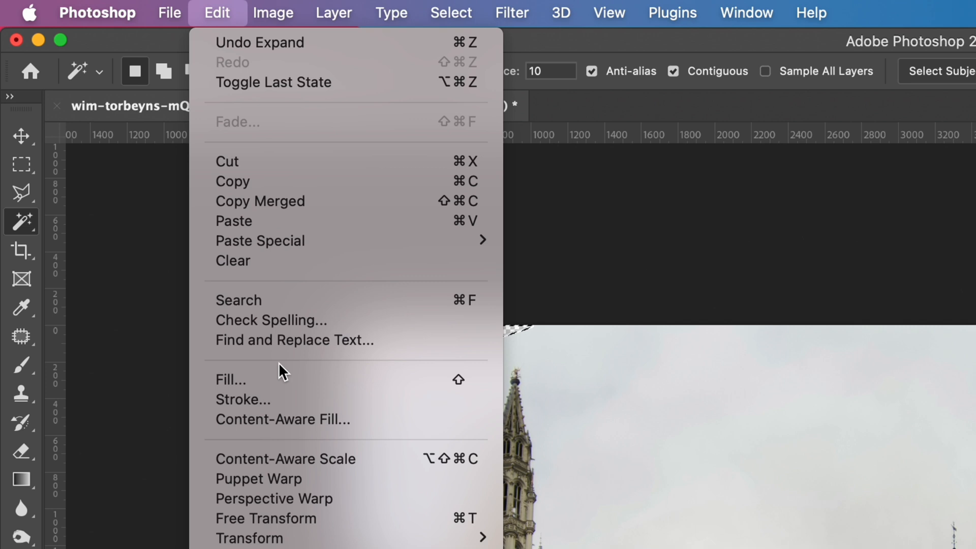
Run Content-Aware Fill so the empty top corners fill with matching sky
click(281, 419)
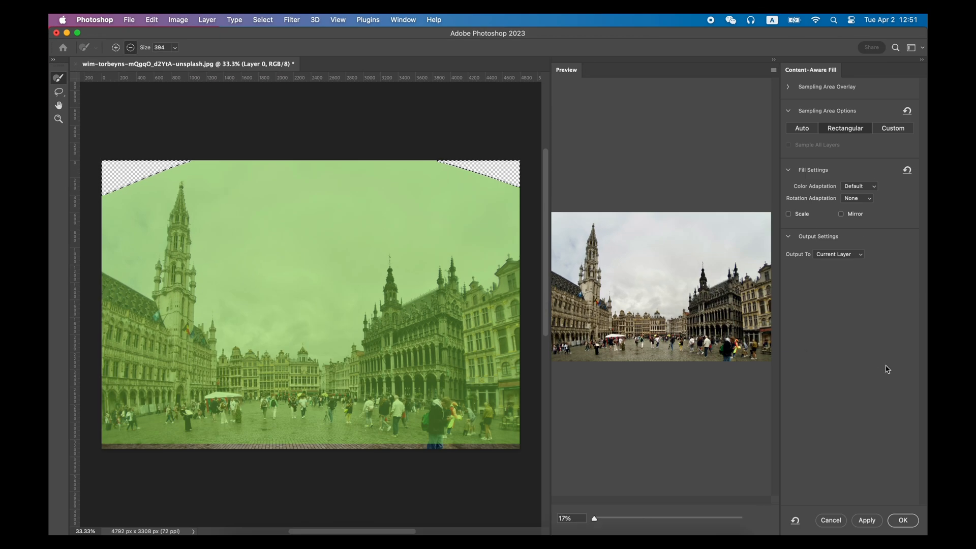
click(901, 521)
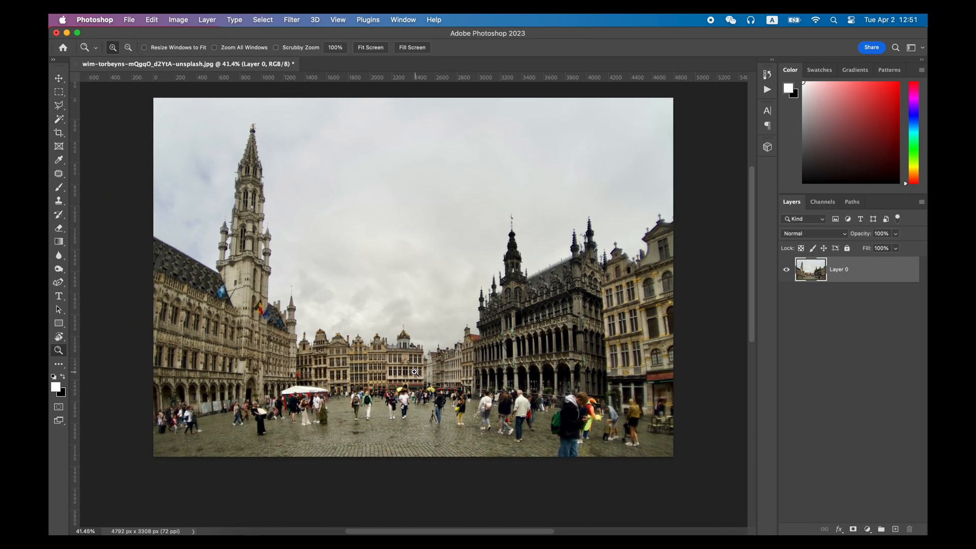
click(59, 78)
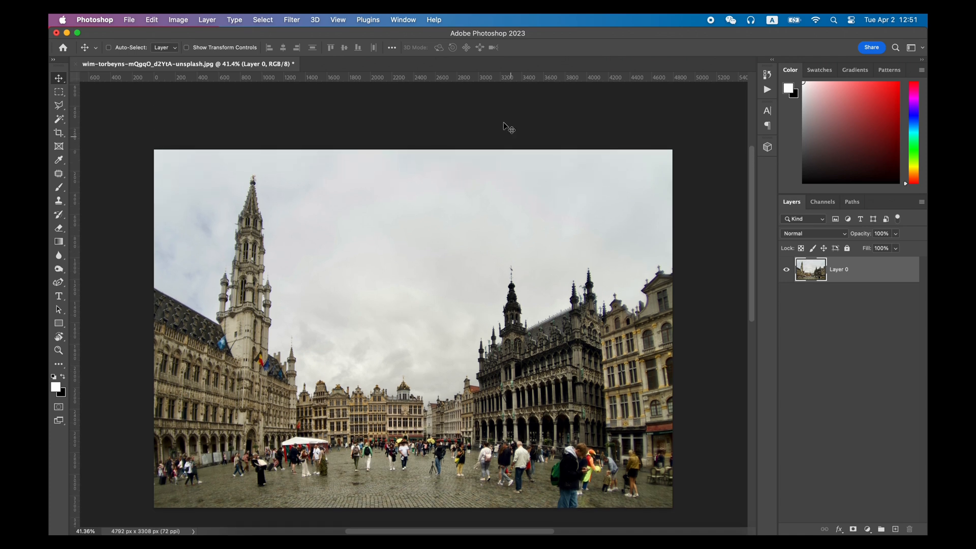